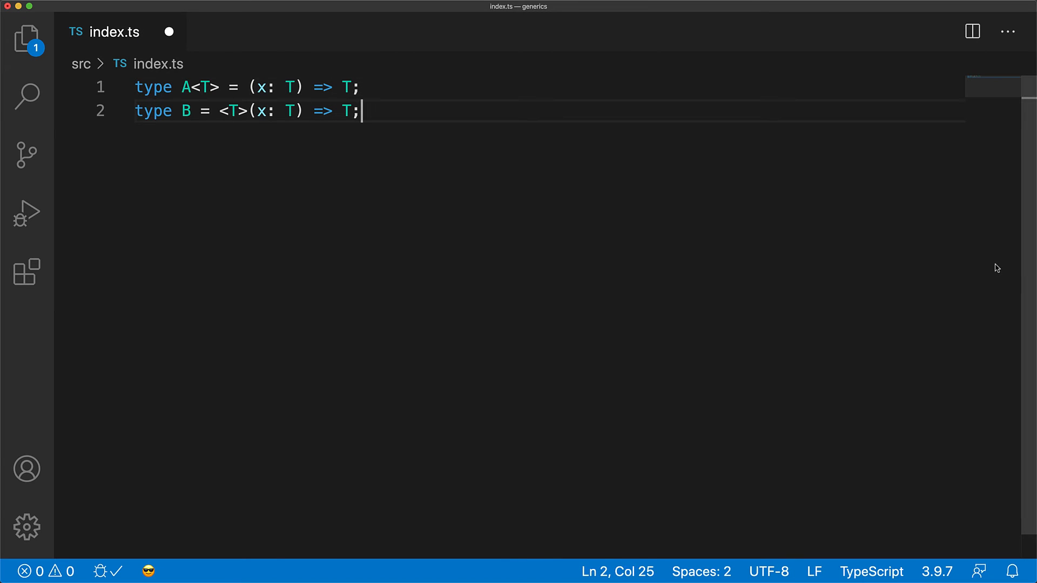
- Declare 'a: A' with a missing-generic-argument error comment, then 'aNum: A<number>' and 'aStr: A<string>'
{"action": "type", "text": "declare const a: A; /"}
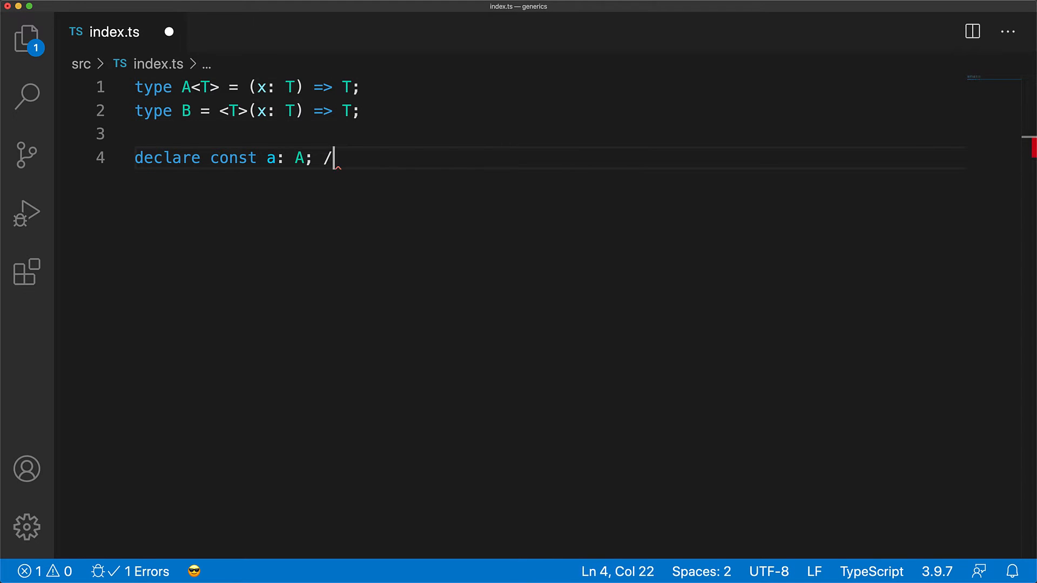
{"action": "type", "text": "/ Error: Missing generic argument"}
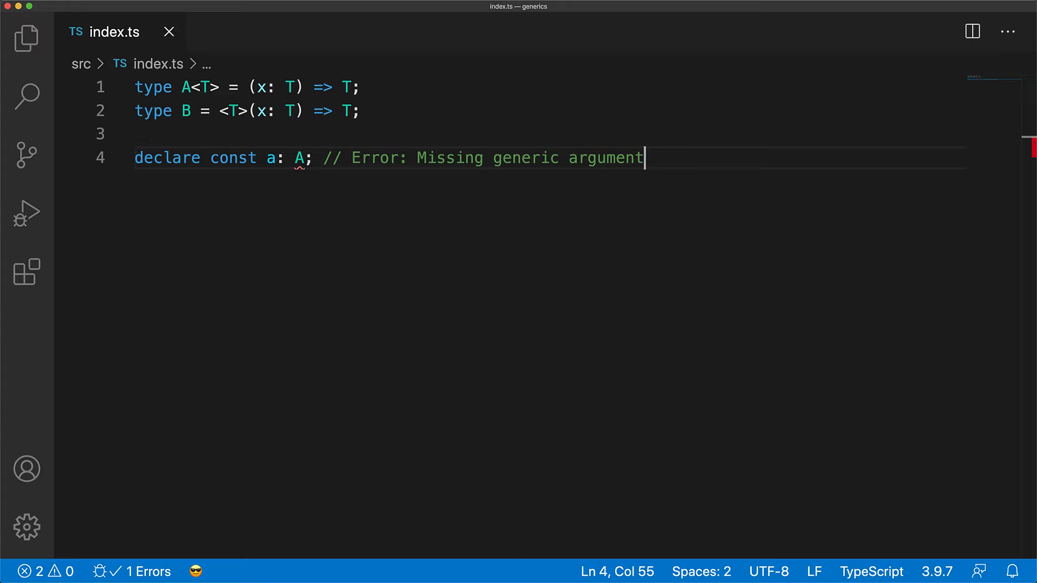
{"action": "mouse_move", "coordinate": [301, 167]}
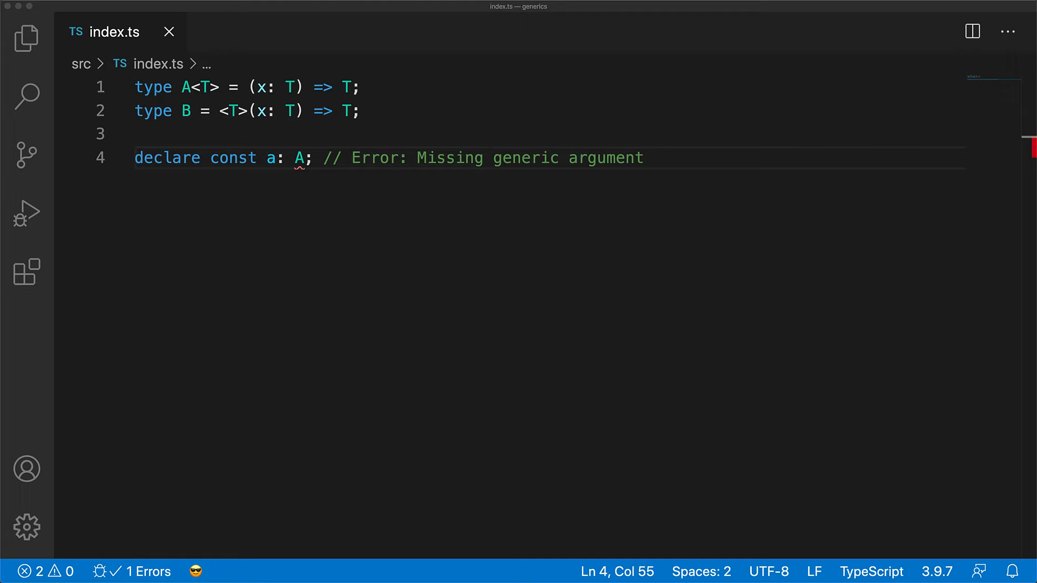
{"action": "mouse_move", "coordinate": [838, 423]}
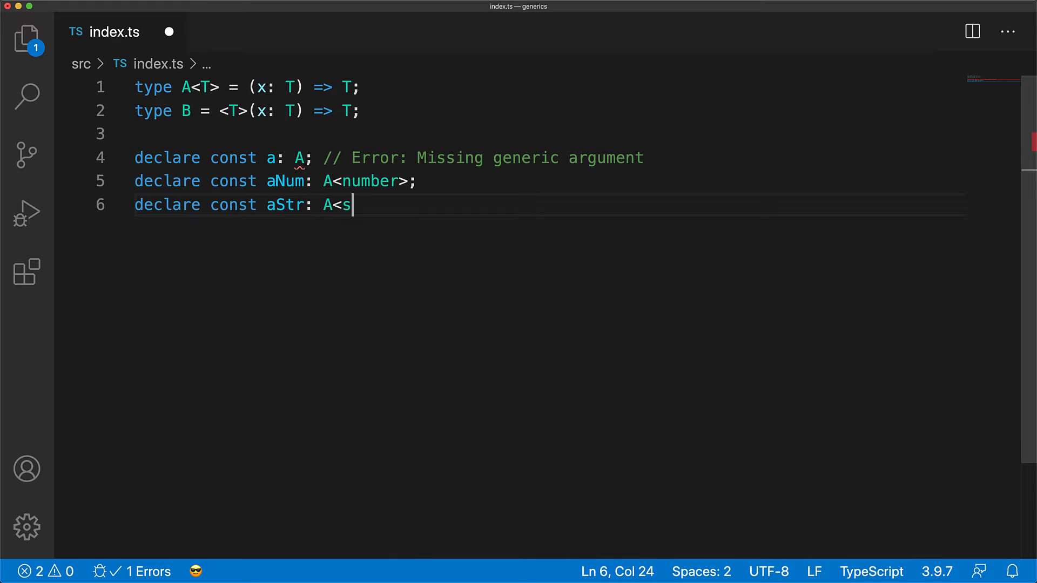
{"action": "type", "text": "tring>;"}
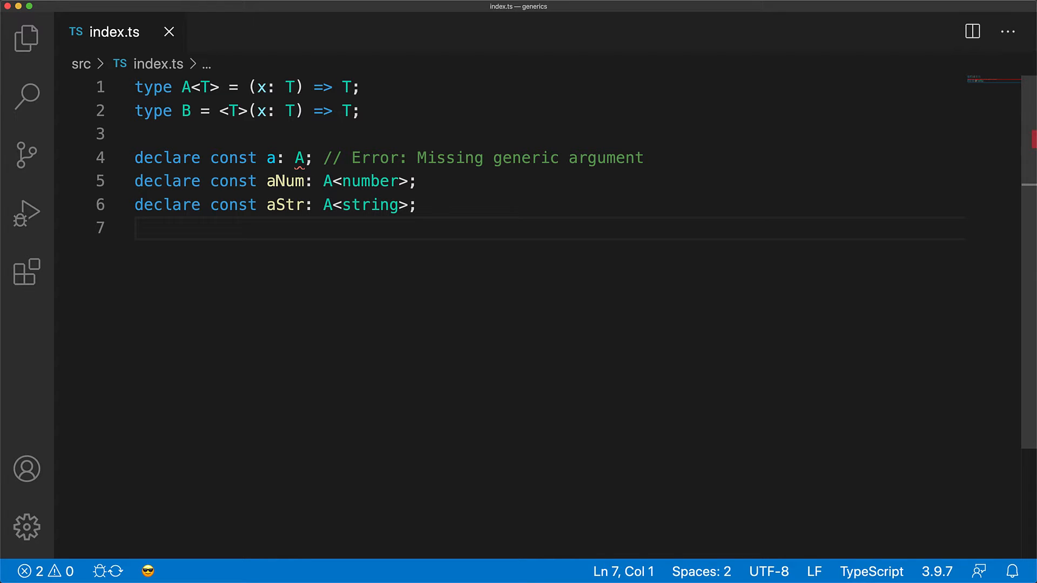
- Declare 'b: B' and 'bIsNotGeneric: B<number>' with a 'B is not generic' error comment
{"action": "type", "text": "declare const b: B;"}
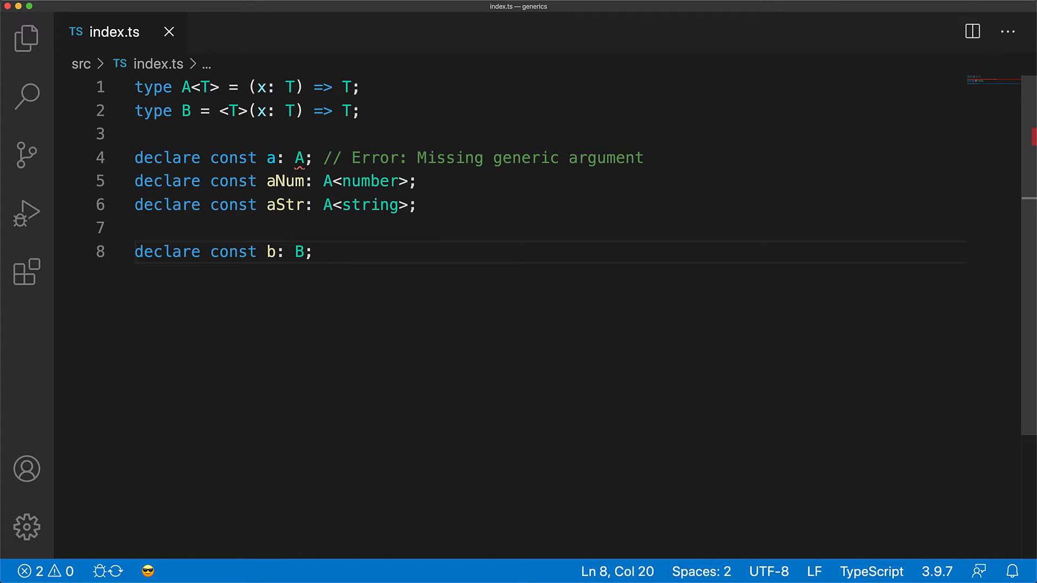
{"action": "type", "text": "declare const bIsNotGeneric: B<number>; // Error: B is not generic"}
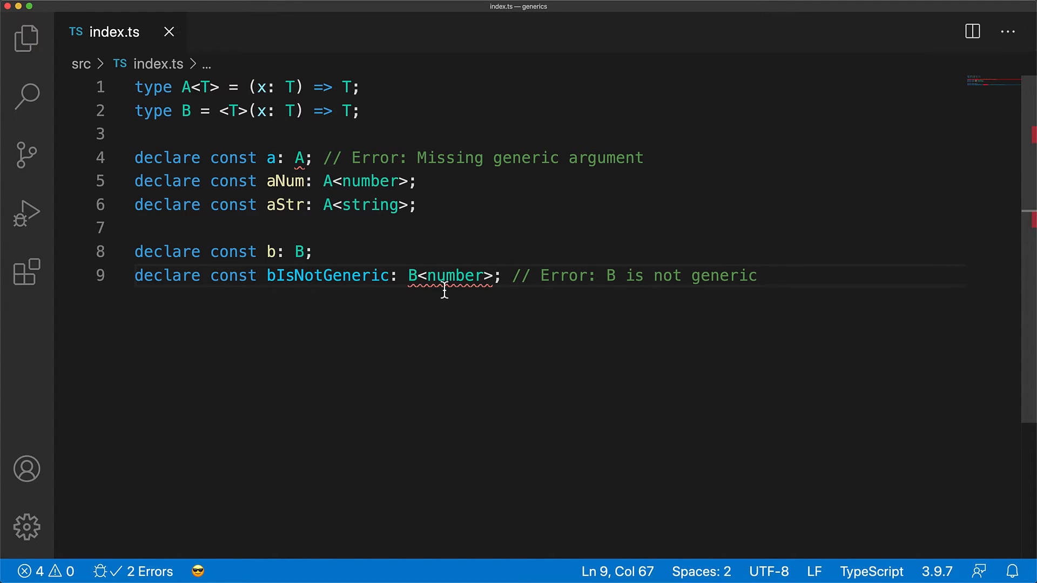
{"action": "mouse_move", "coordinate": [474, 320]}
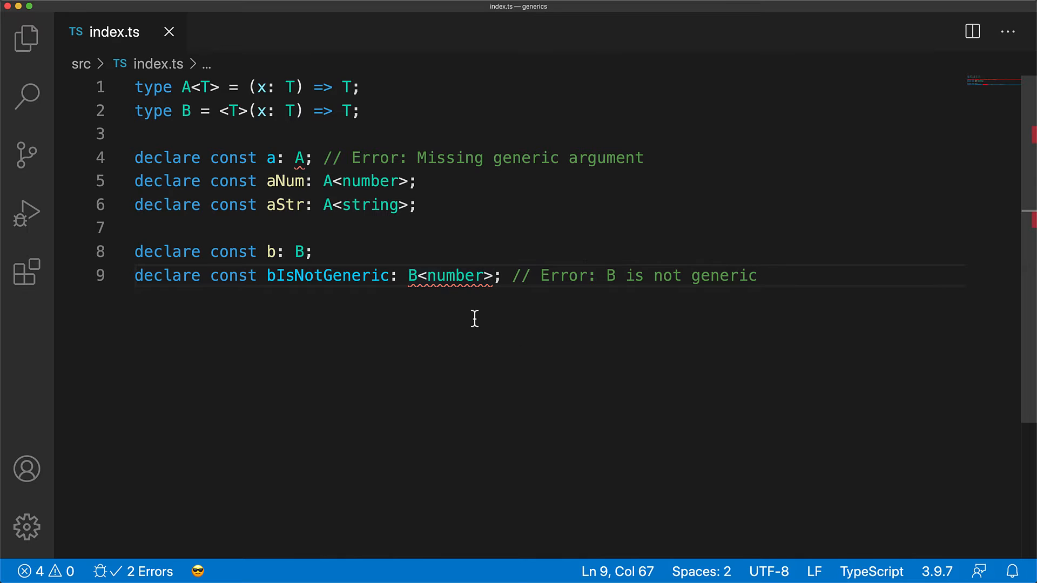
{"action": "mouse_move", "coordinate": [616, 400]}
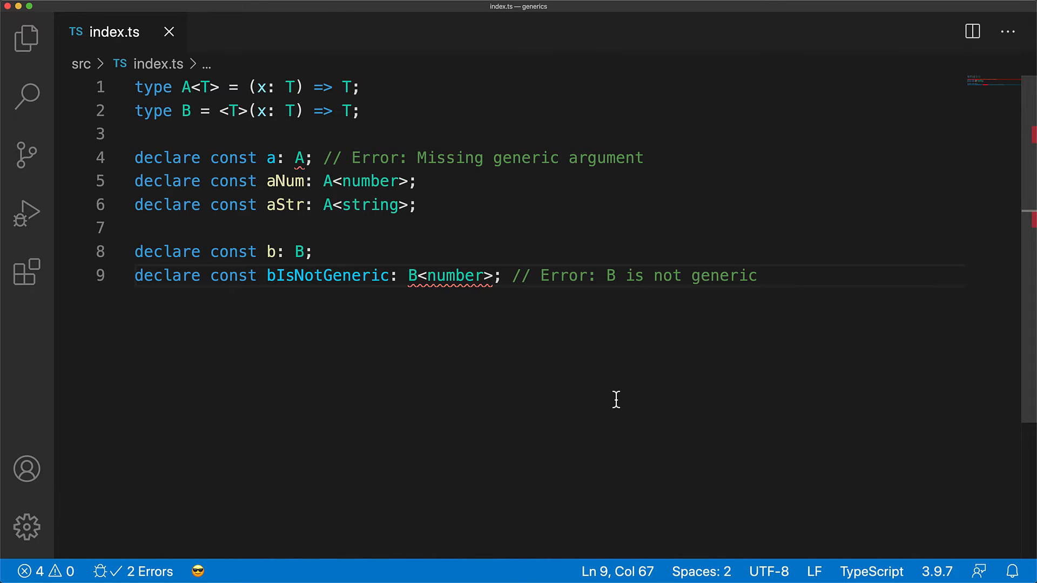
- Write numToNum and strToStr functions and annotate them as A<number> and A<string>
{"action": "key", "text": "Enter"}
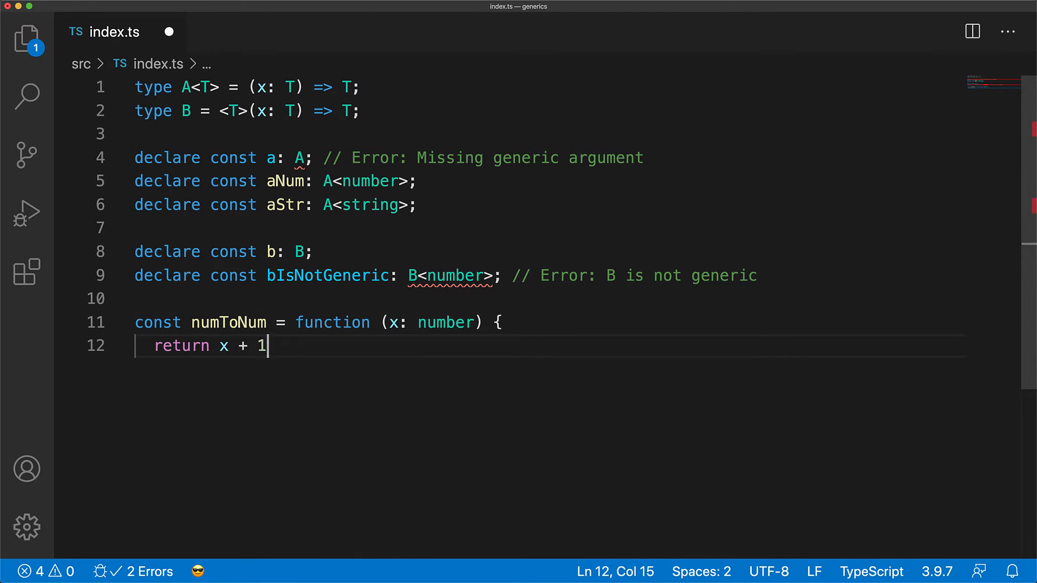
{"action": "type", "text": "0;"}
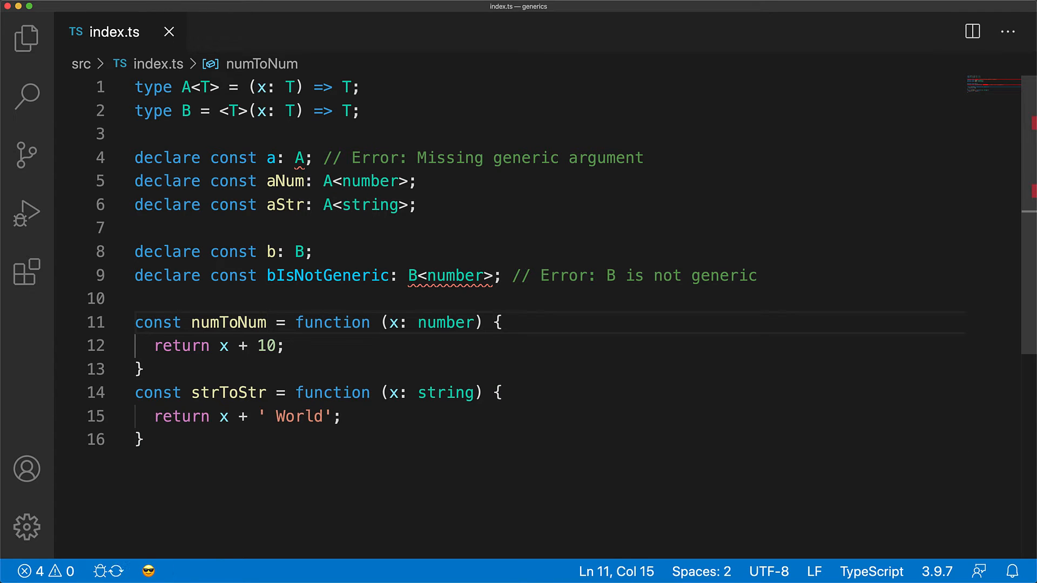
{"action": "type", "text": ": A<number>"}
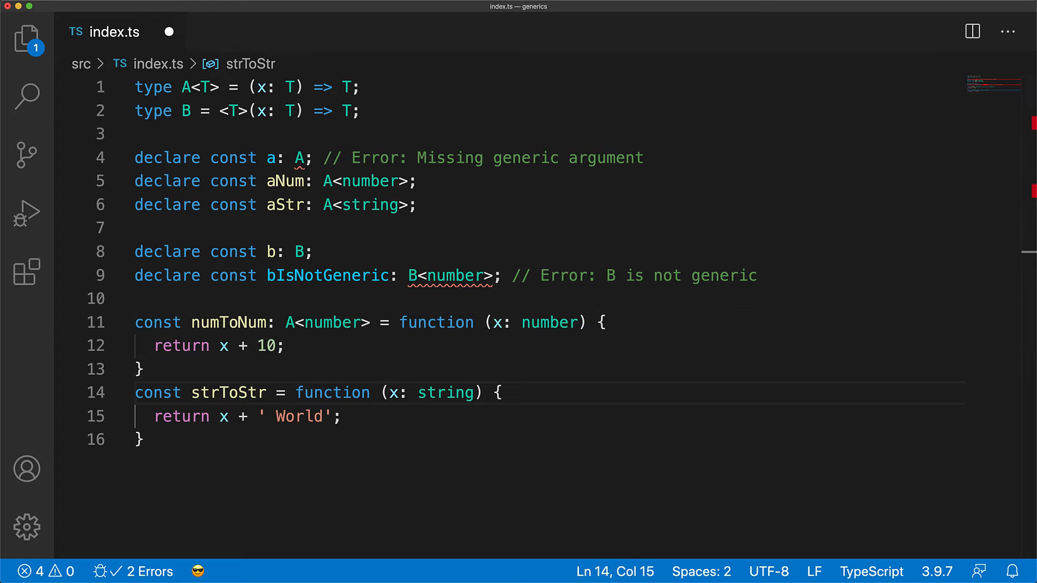
{"action": "type", "text": ": A<string>"}
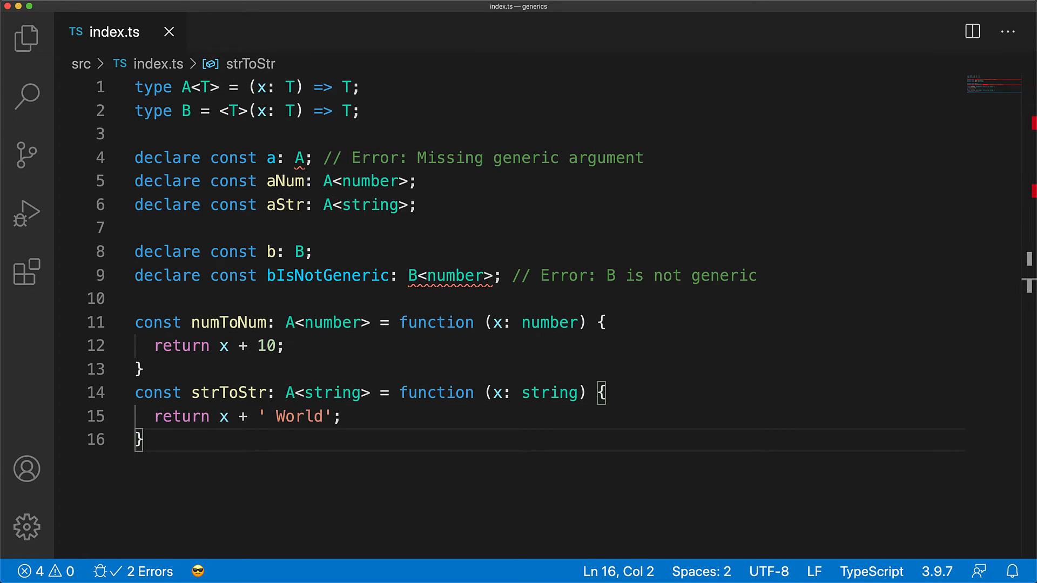
- Write a generic identity function, save, and annotate it with ': B'
{"action": "type", "text": "con"}
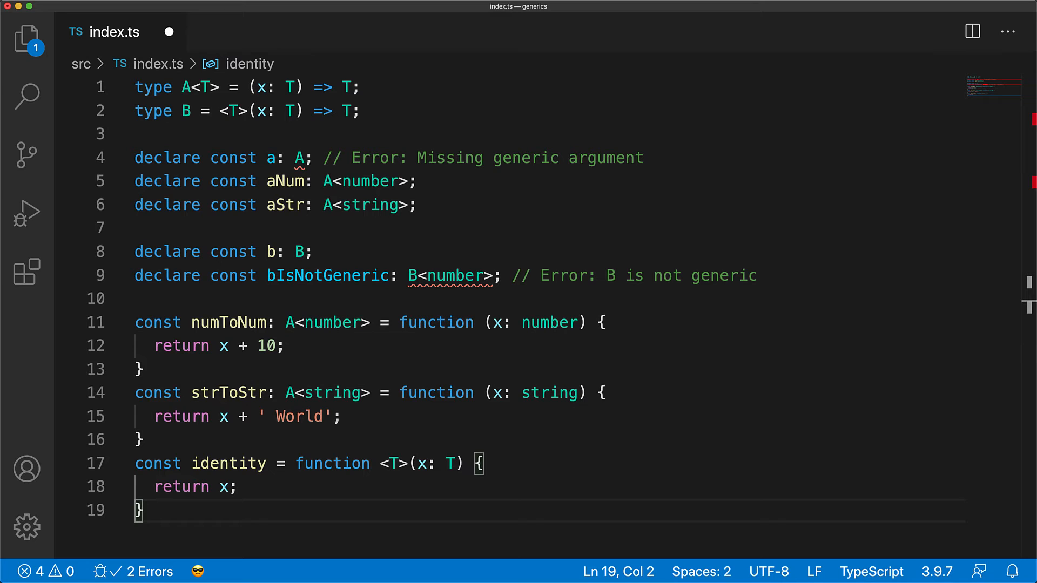
{"action": "key", "text": "cmd+s"}
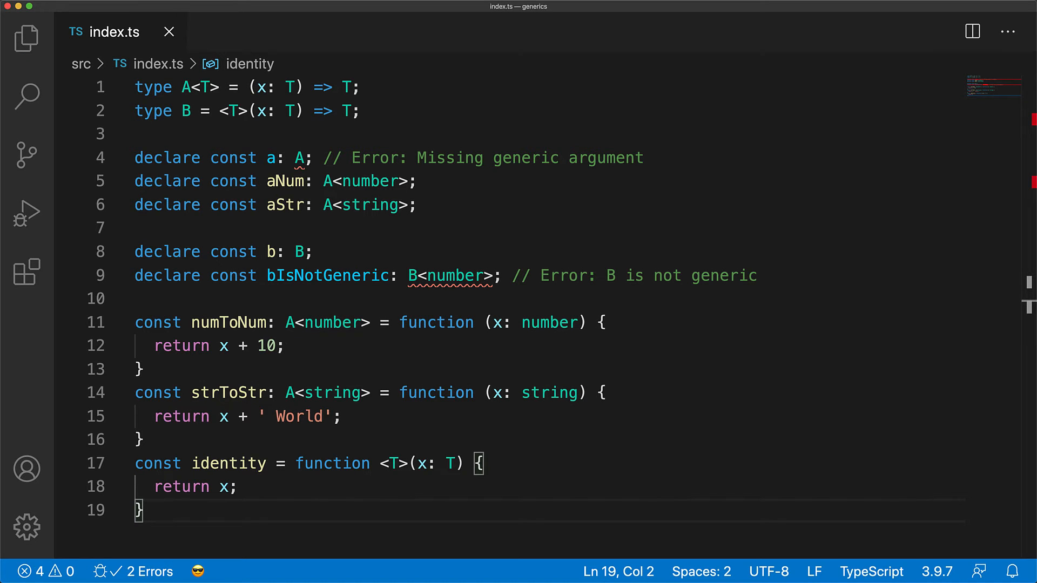
{"action": "type", "text": ":"}
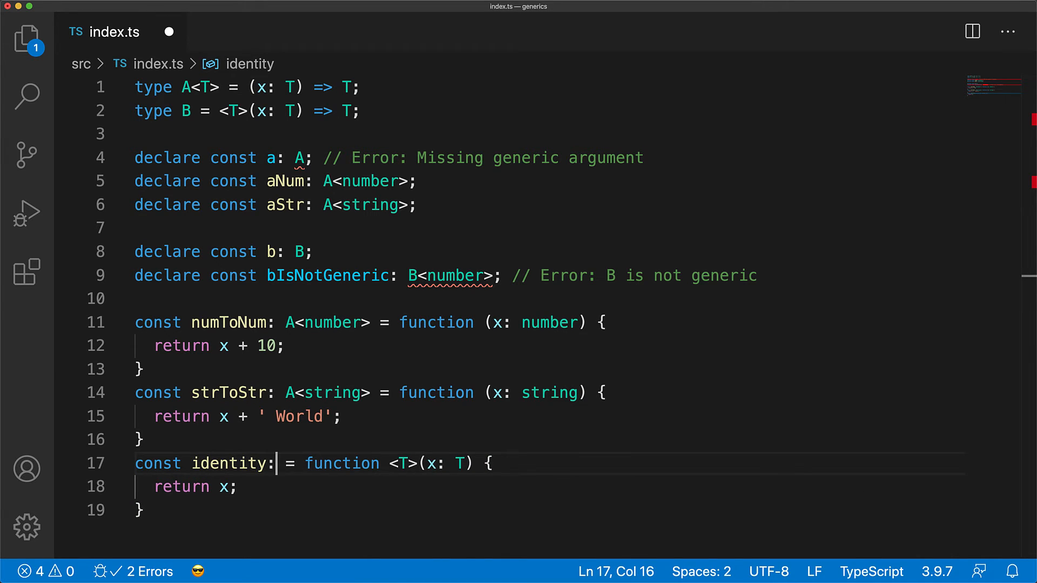
{"action": "type", "text": "B"}
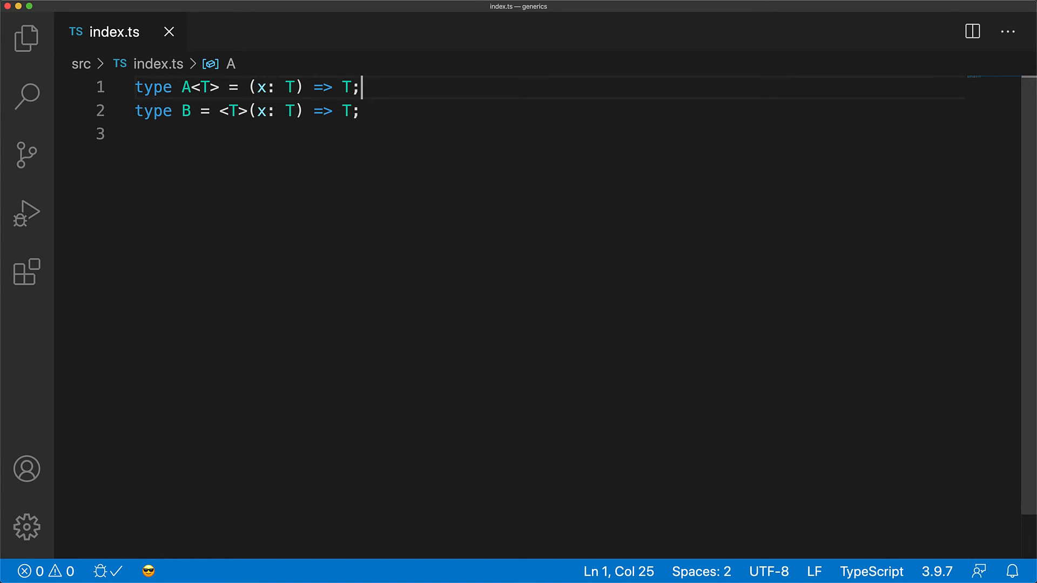
- Add 'interface GenericInterfaceForFunction<T> { (x: T): T; }' below type A and start 'InterfaceForGeneri...' below type B
{"action": "type", "text": "interface GenericInterfaceForFunction<T> {"}
{"action": "type", "text": "(x: T): T;"}
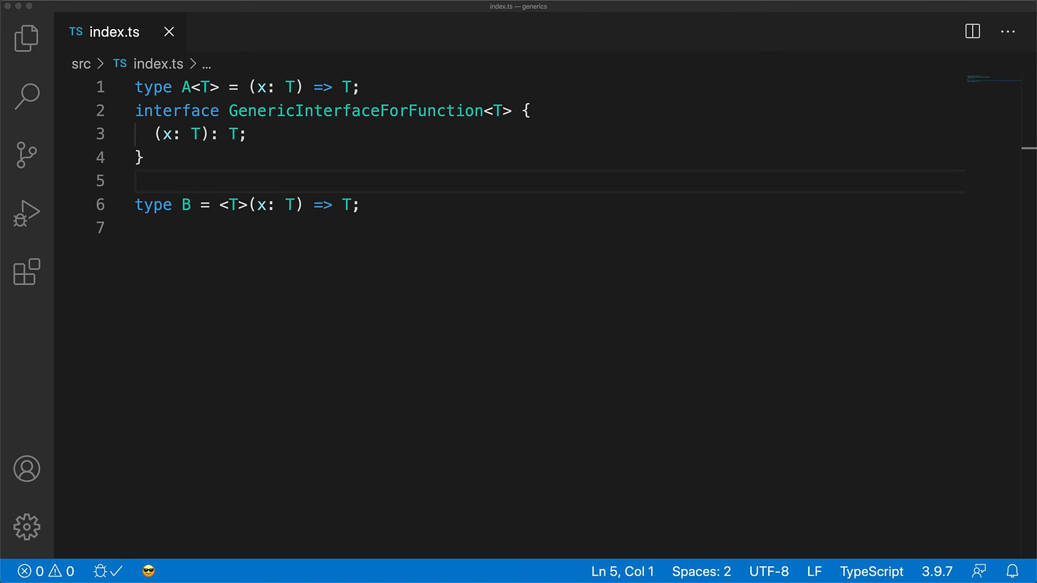
{"action": "type", "text": "interface InterfaceForGeneri"}
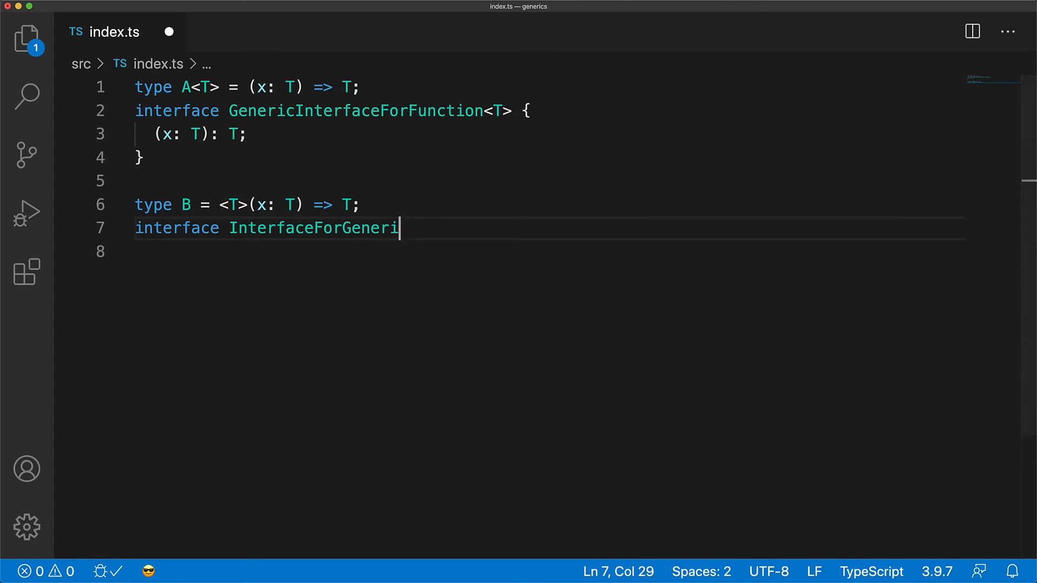